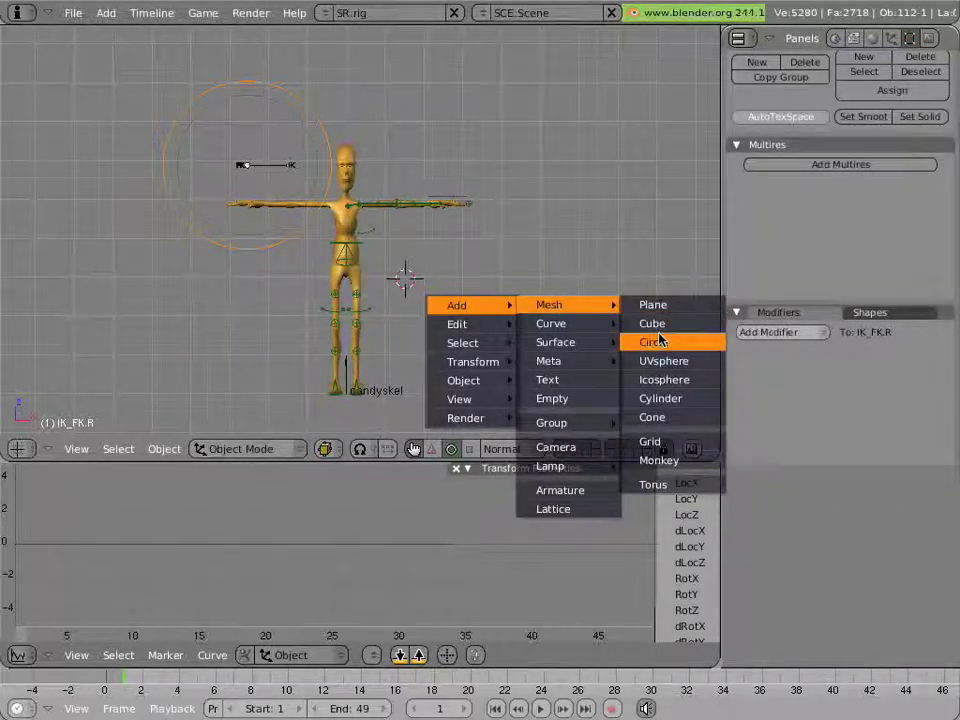
Step: Add a circle mesh at the character's feet as the switch control
{"action": "left_click", "coordinate": [652, 342]}
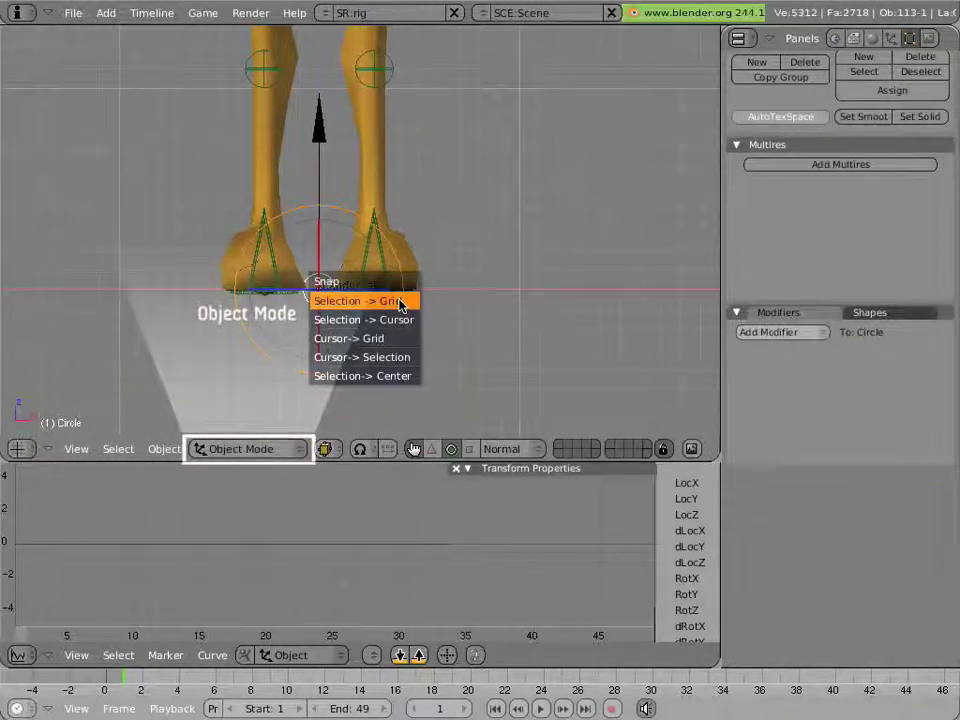
Step: Snap the circle to the grid, then add a plane, subdivide it and erase edges into a slider line
{"action": "left_click", "coordinate": [356, 300]}
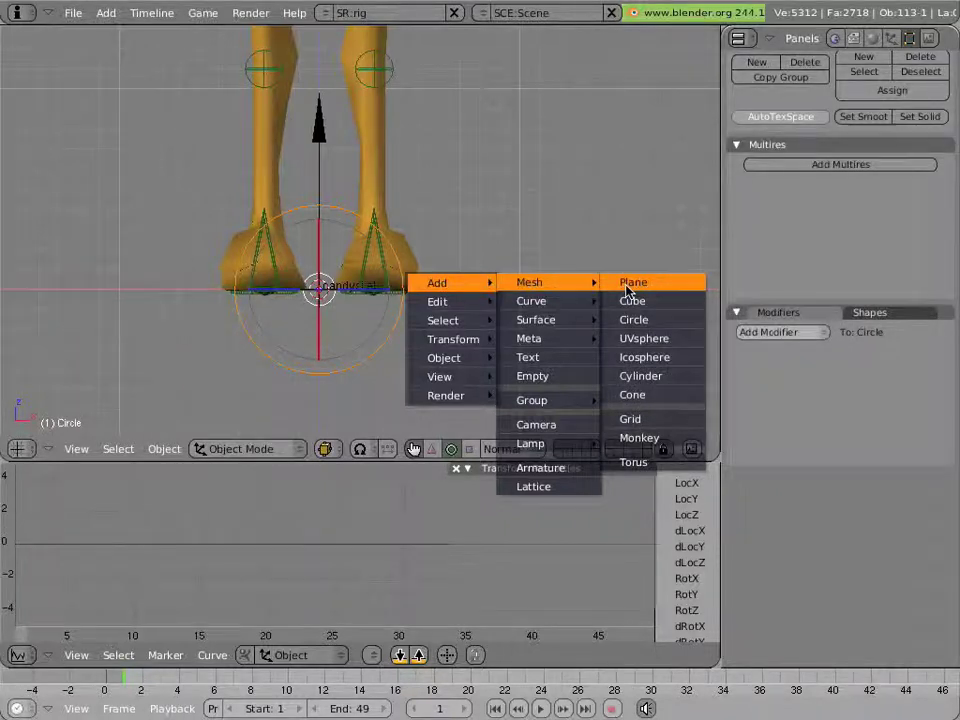
{"action": "left_click", "coordinate": [632, 280]}
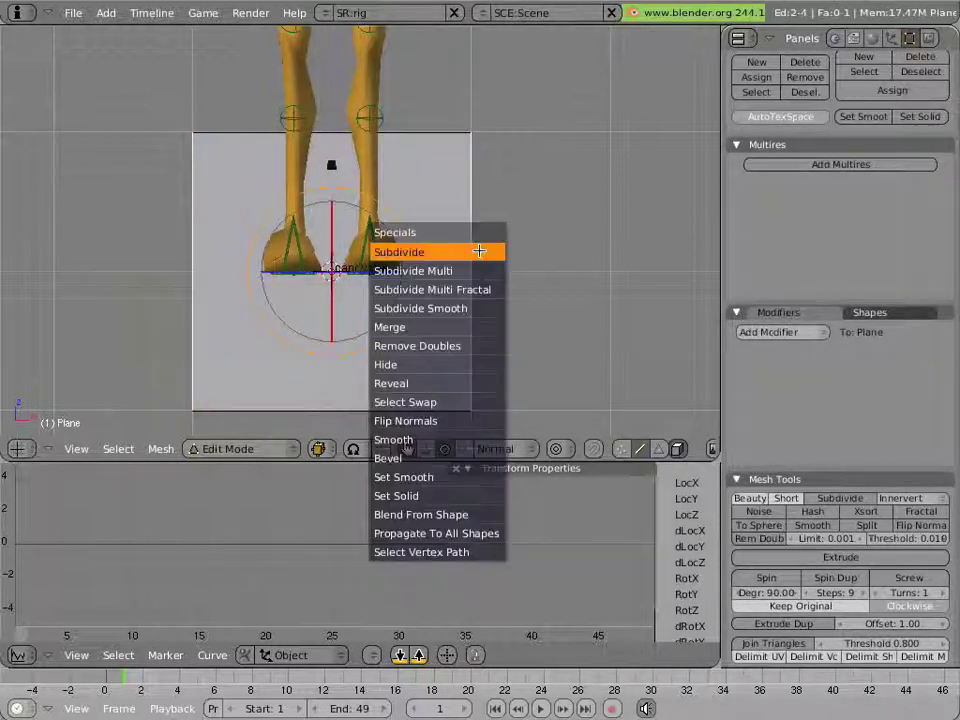
{"action": "left_click", "coordinate": [400, 252]}
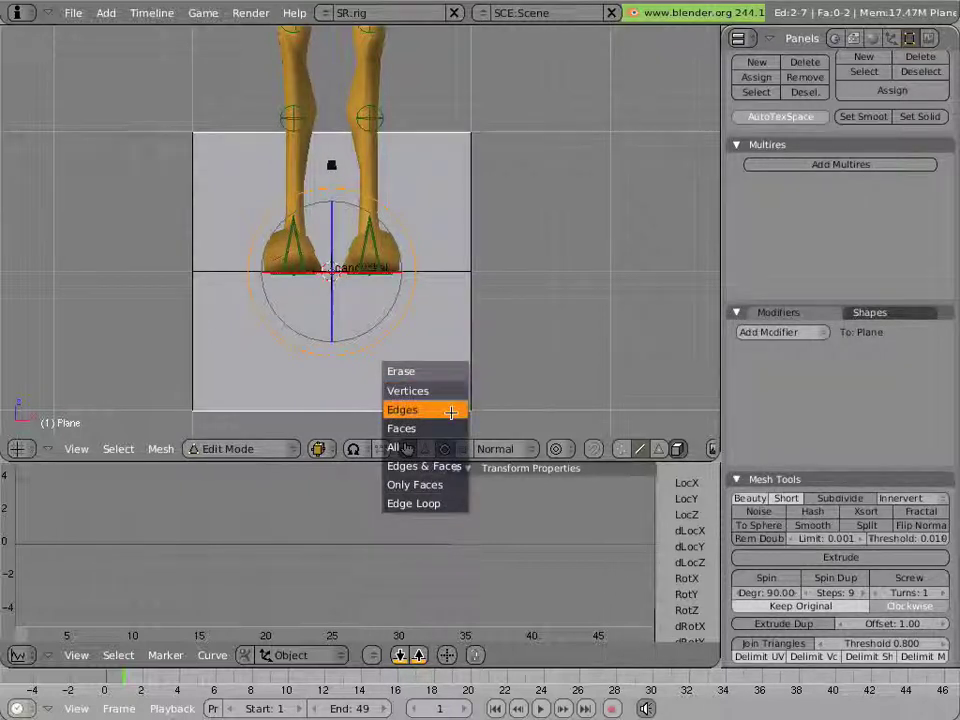
{"action": "left_click", "coordinate": [402, 408]}
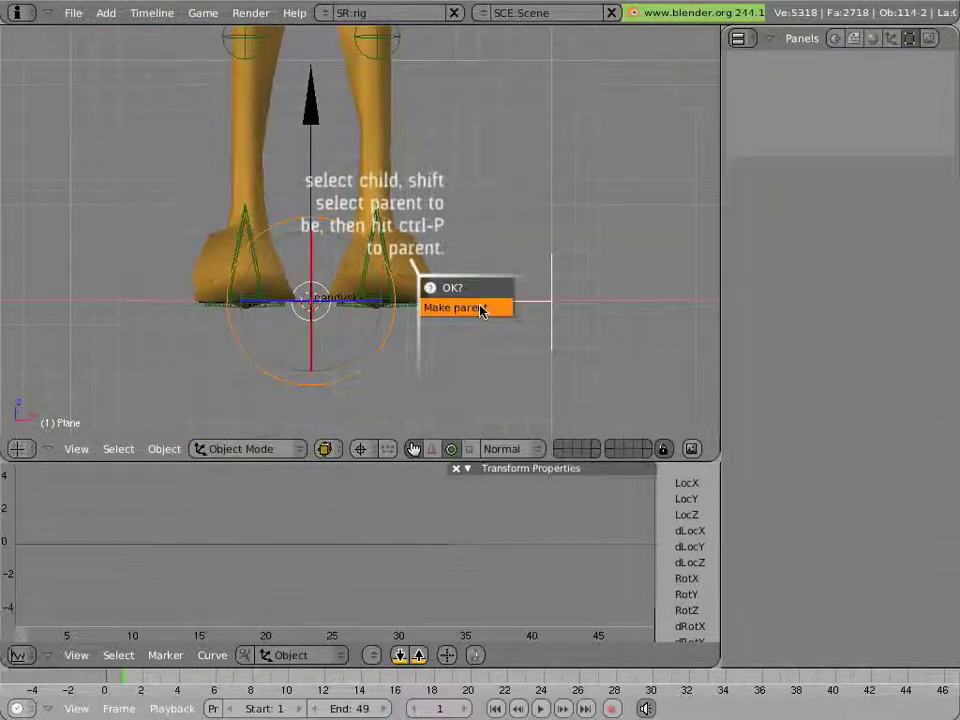
Step: Confirm Make Parent so the circle becomes a child of the slider plane
{"action": "left_click", "coordinate": [452, 308]}
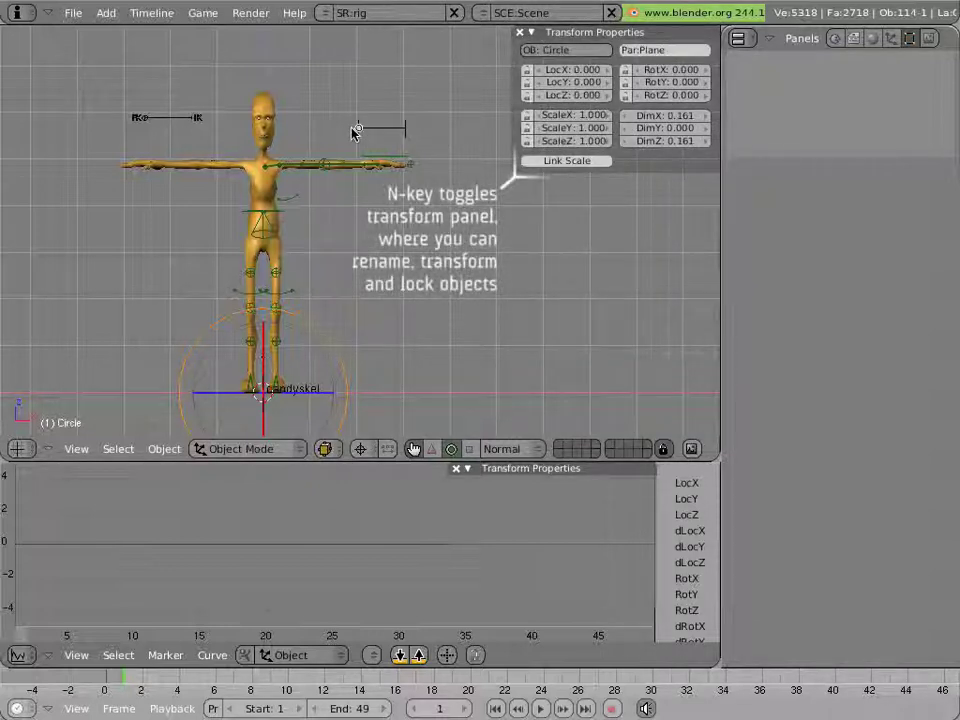
{"action": "mouse_move", "coordinate": [348, 170]}
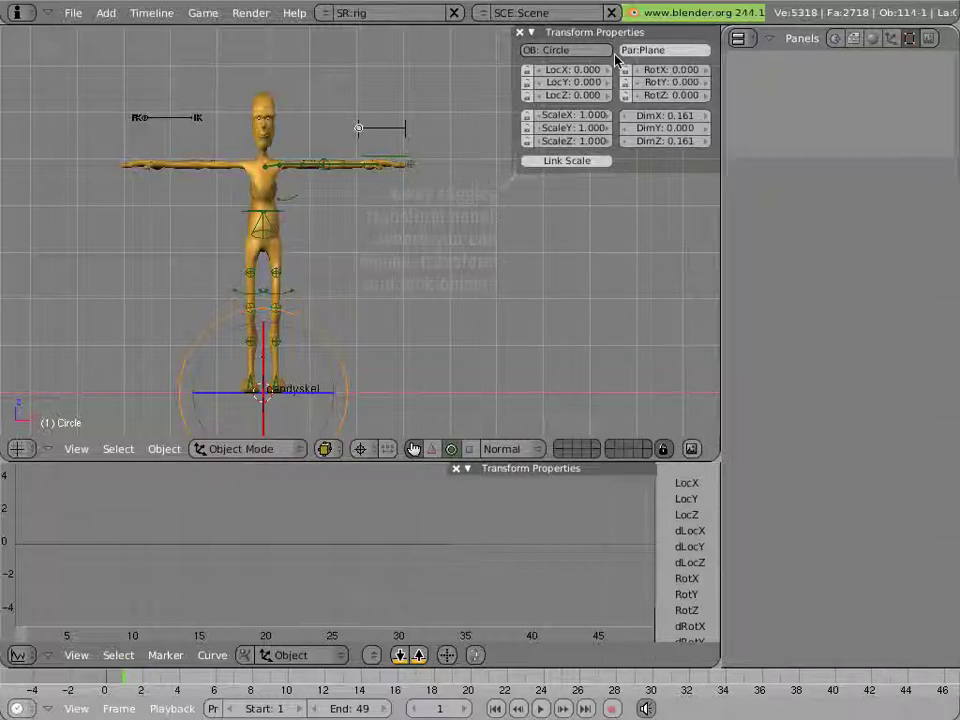
{"action": "left_click", "coordinate": [564, 50]}
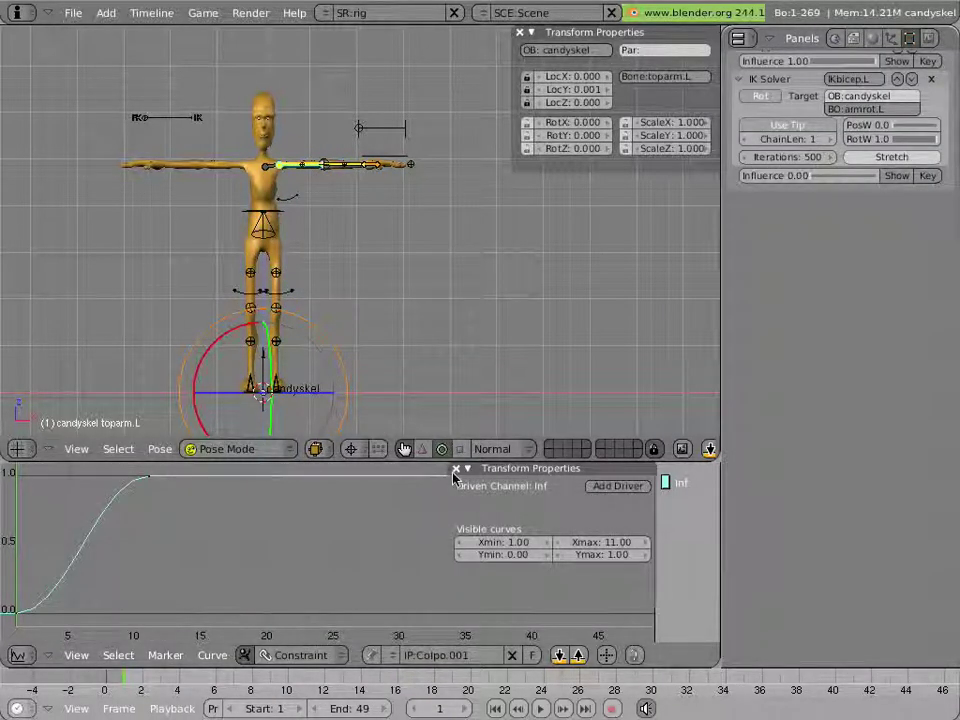
Step: Add a driver on the Inf channel pointing to object IKFK.L's Loc X
{"action": "left_click", "coordinate": [456, 468]}
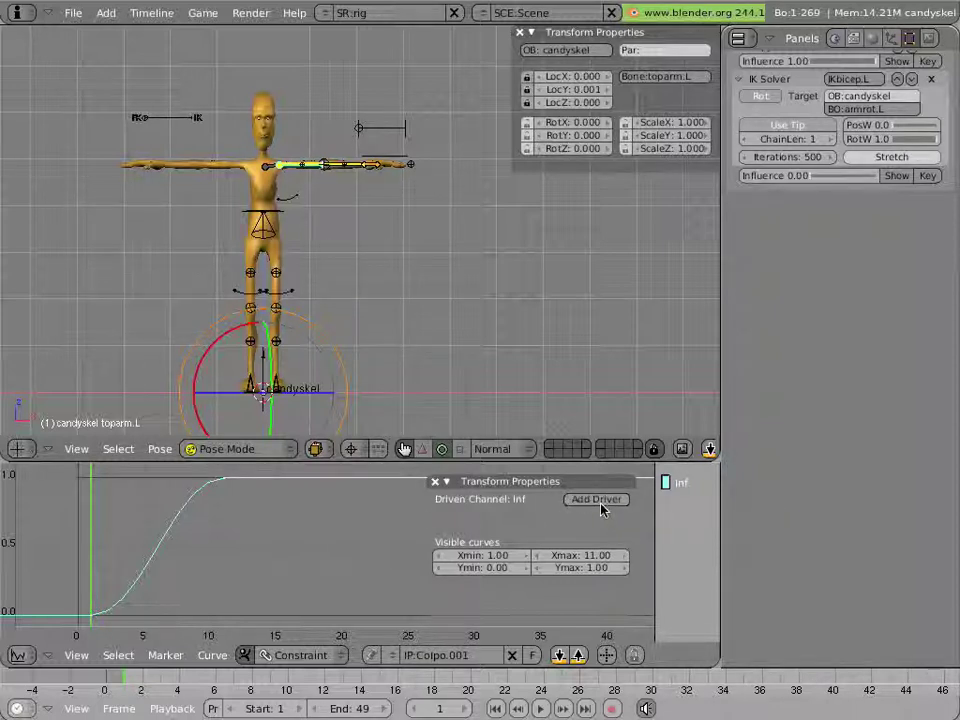
{"action": "left_click", "coordinate": [596, 500]}
{"action": "type", "text": "IK"}
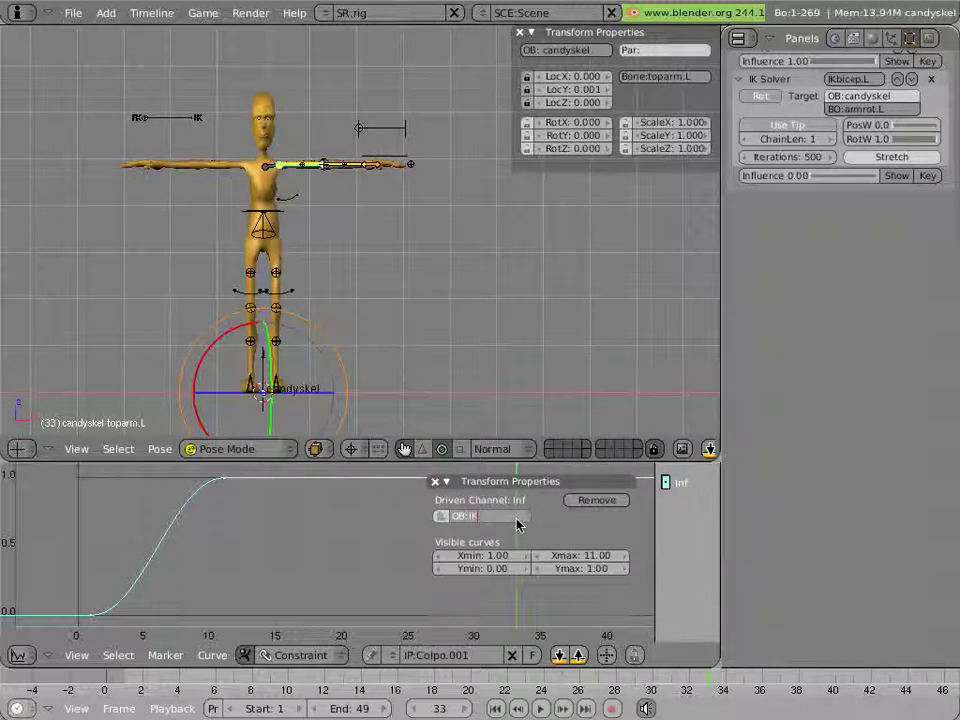
{"action": "type", "text": "FK.L"}
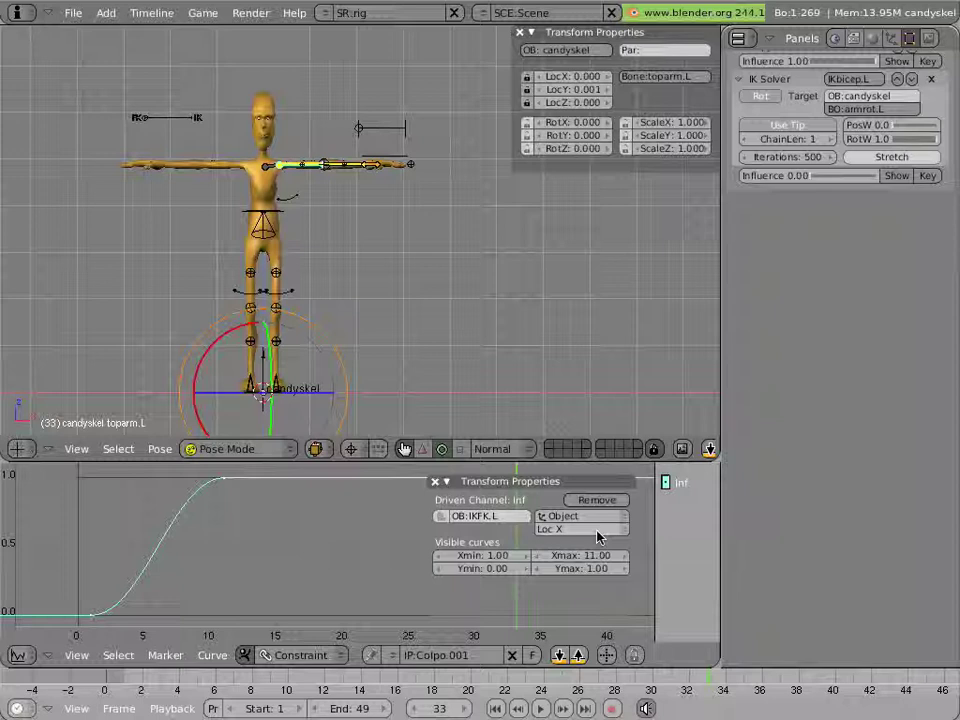
{"action": "mouse_move", "coordinate": [568, 536]}
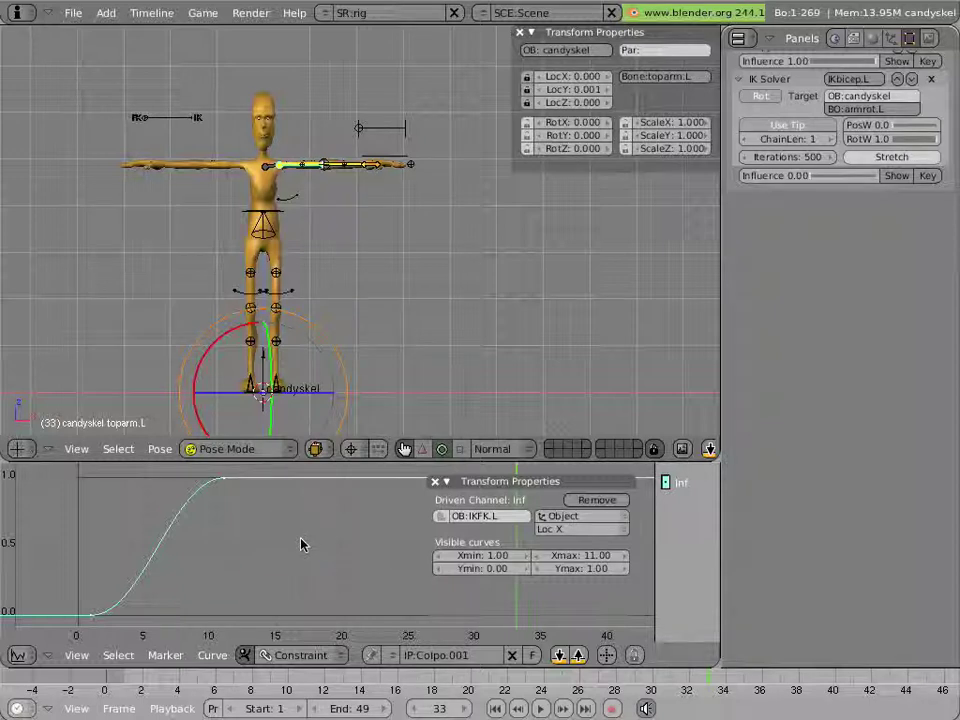
Step: Insert a default one-to-one mapping curve for the influence driver
{"action": "right_click", "coordinate": [304, 544]}
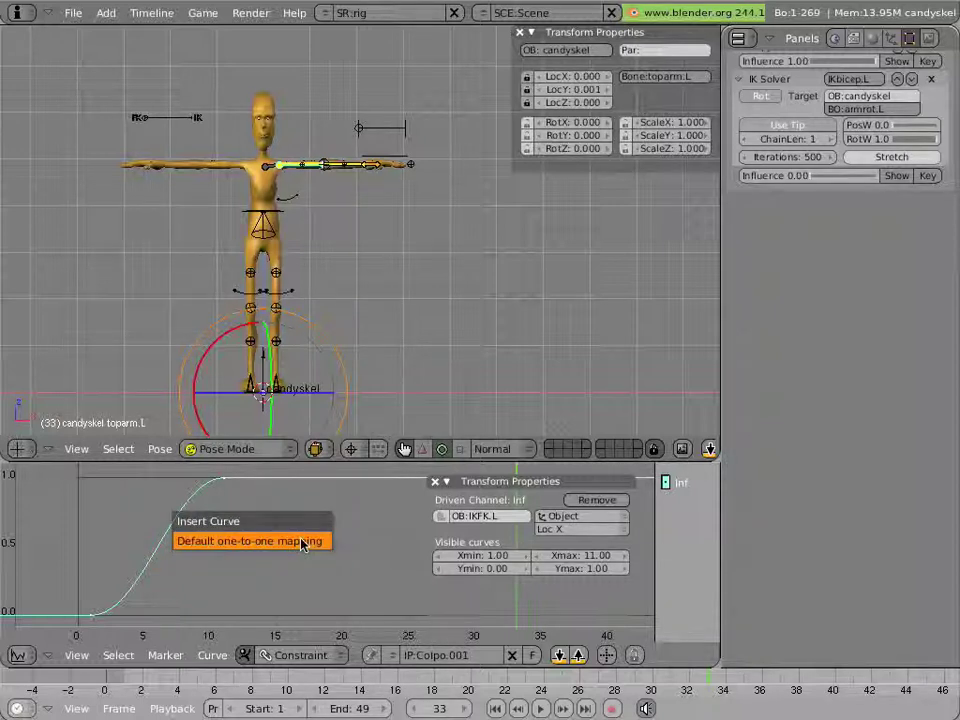
{"action": "left_click", "coordinate": [250, 540]}
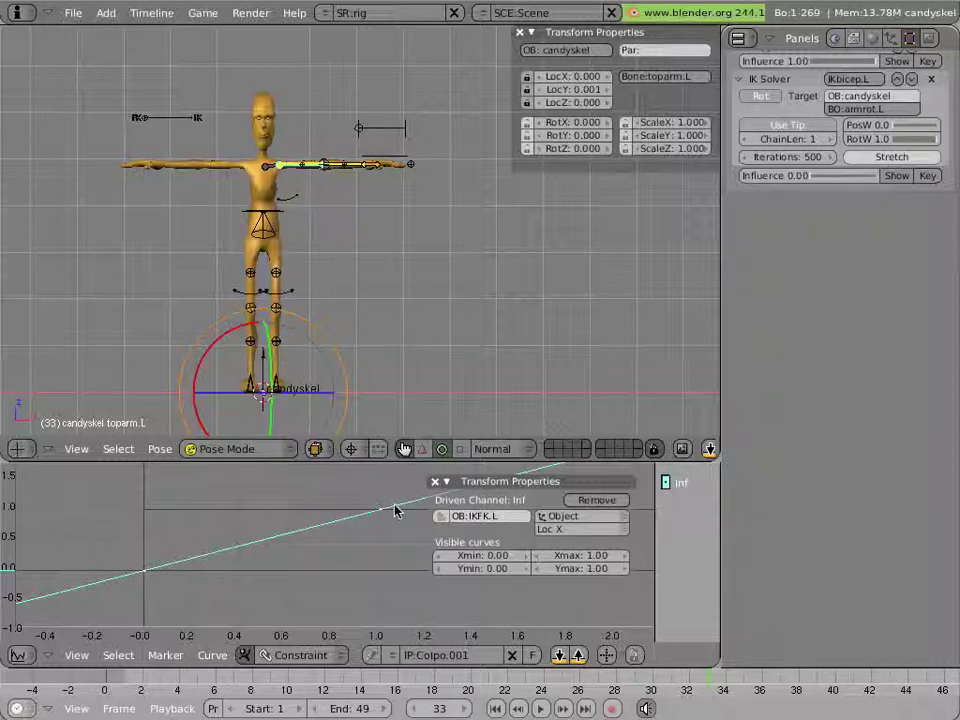
{"action": "mouse_move", "coordinate": [210, 600]}
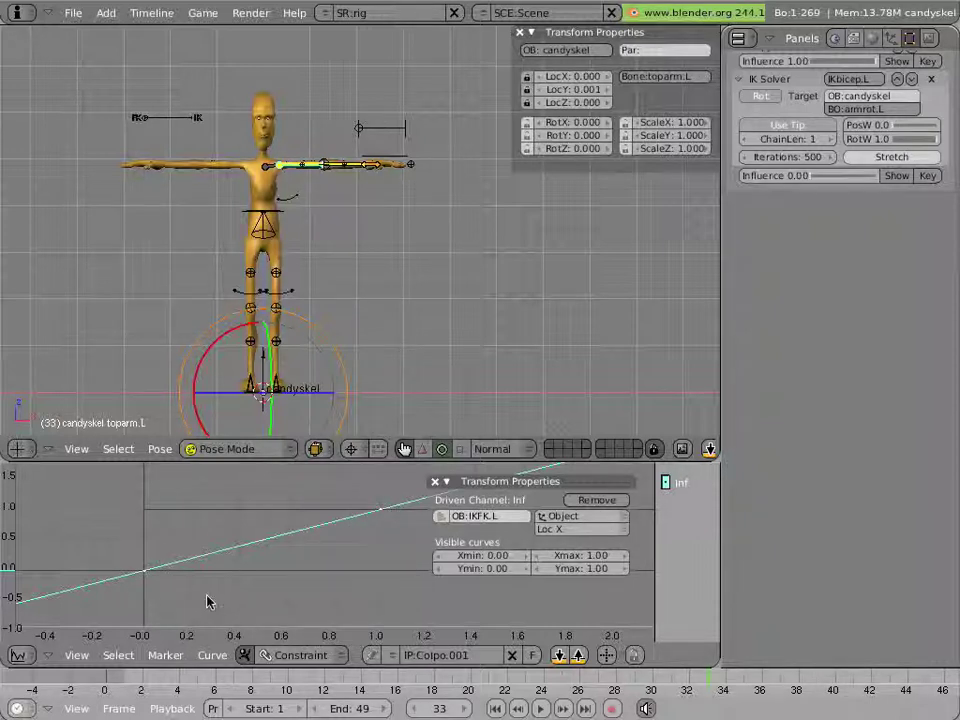
Step: Set the driver curve's Extend Mode to Extrapolation
{"action": "left_click", "coordinate": [212, 656]}
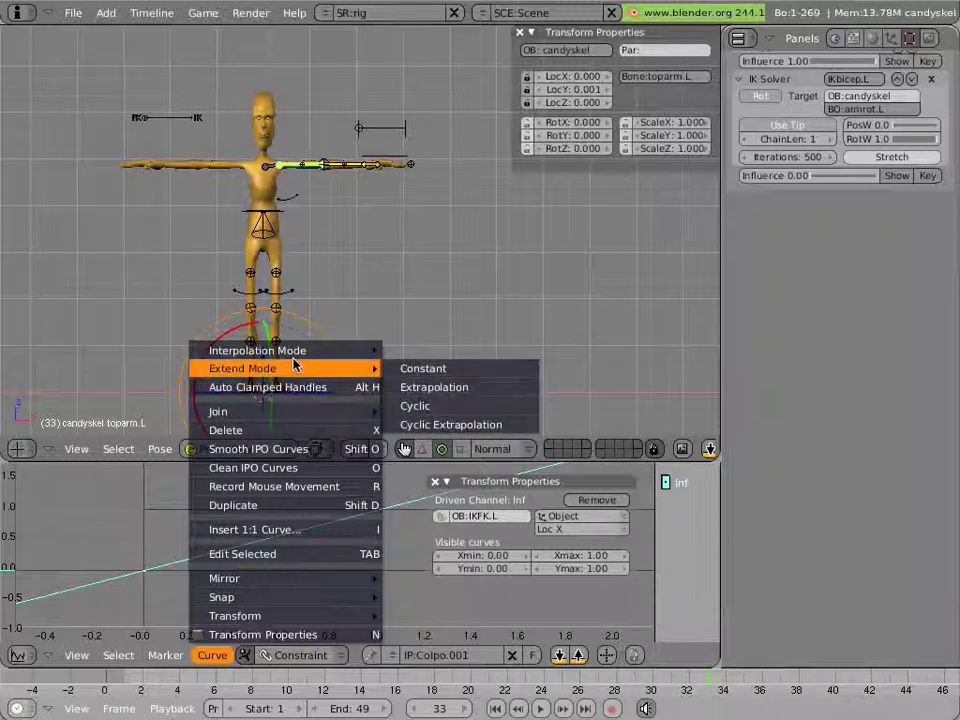
{"action": "left_click", "coordinate": [434, 388]}
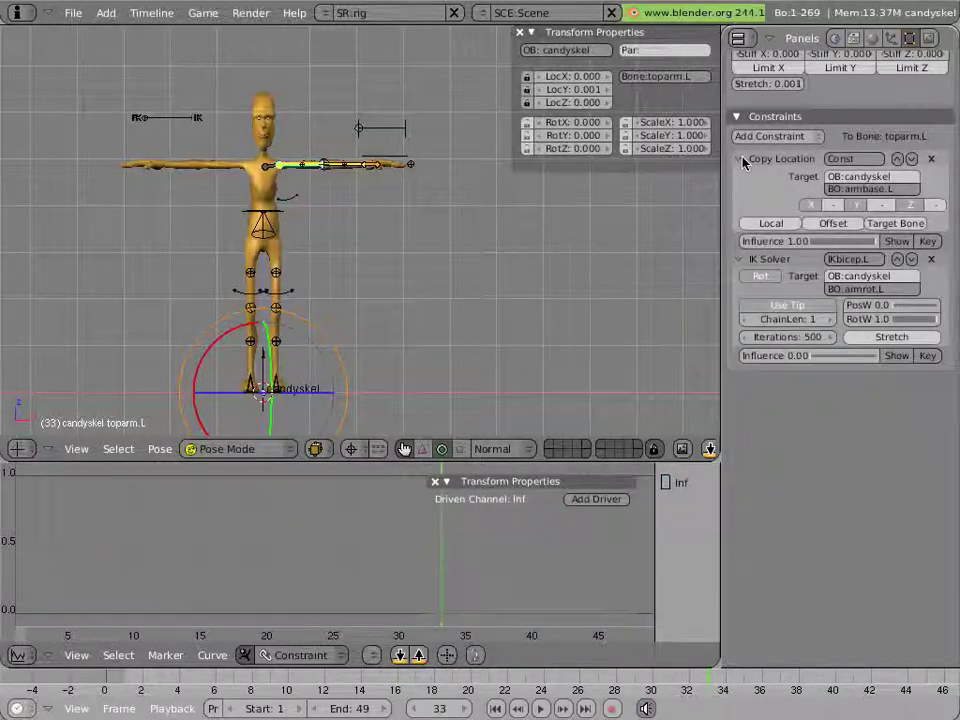
{"action": "mouse_move", "coordinate": [740, 160]}
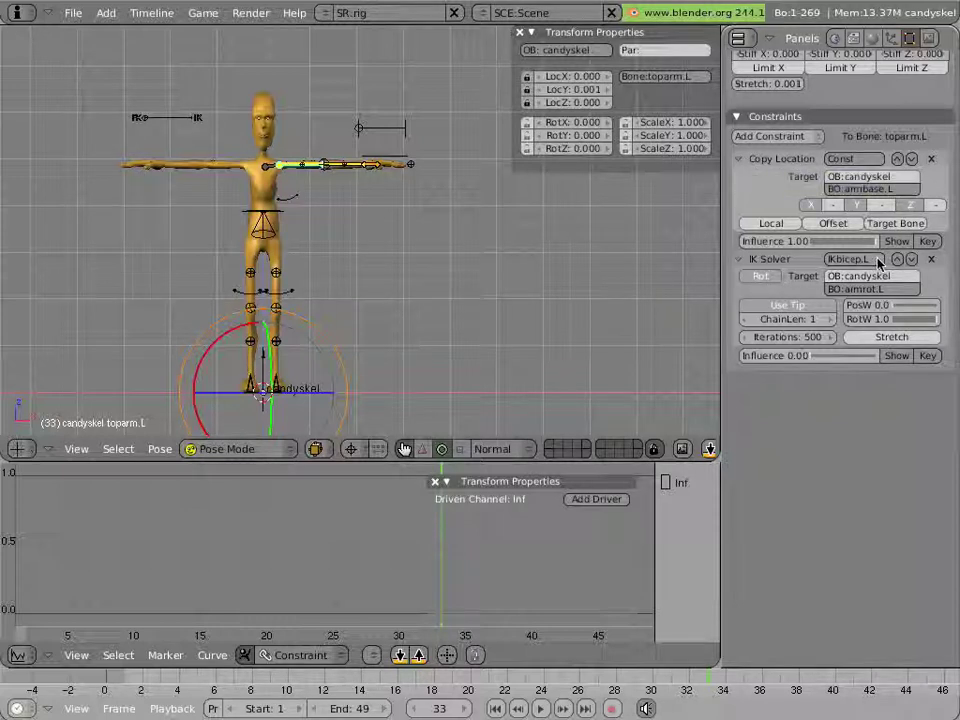
{"action": "mouse_move", "coordinate": [856, 262]}
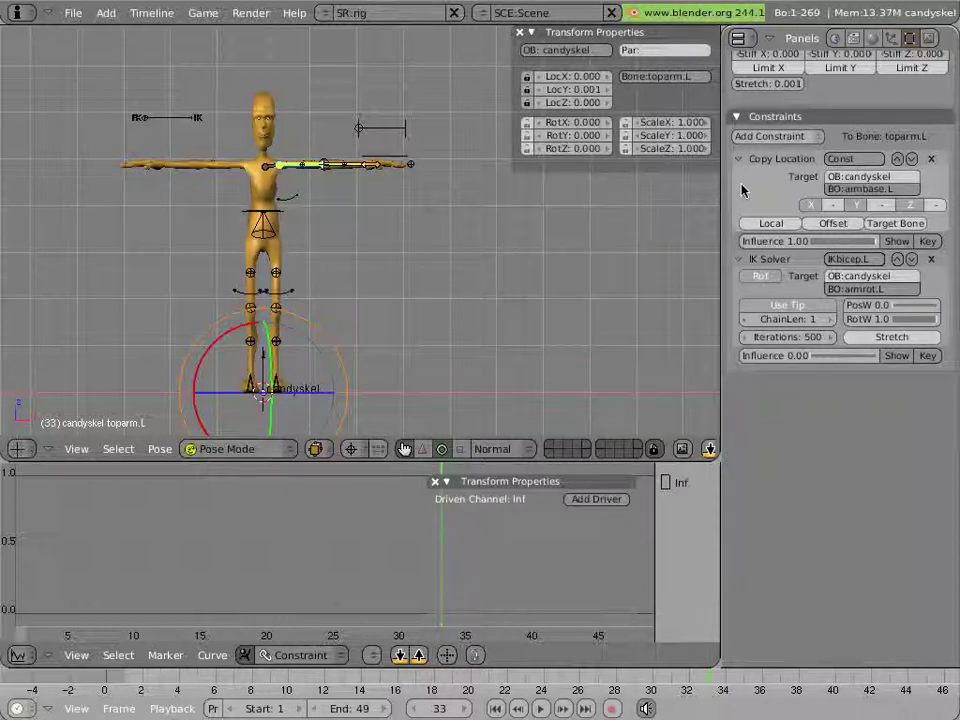
Step: Configure a Copy Location constraint on toparm.L above its IK Solver
{"action": "left_click", "coordinate": [738, 158]}
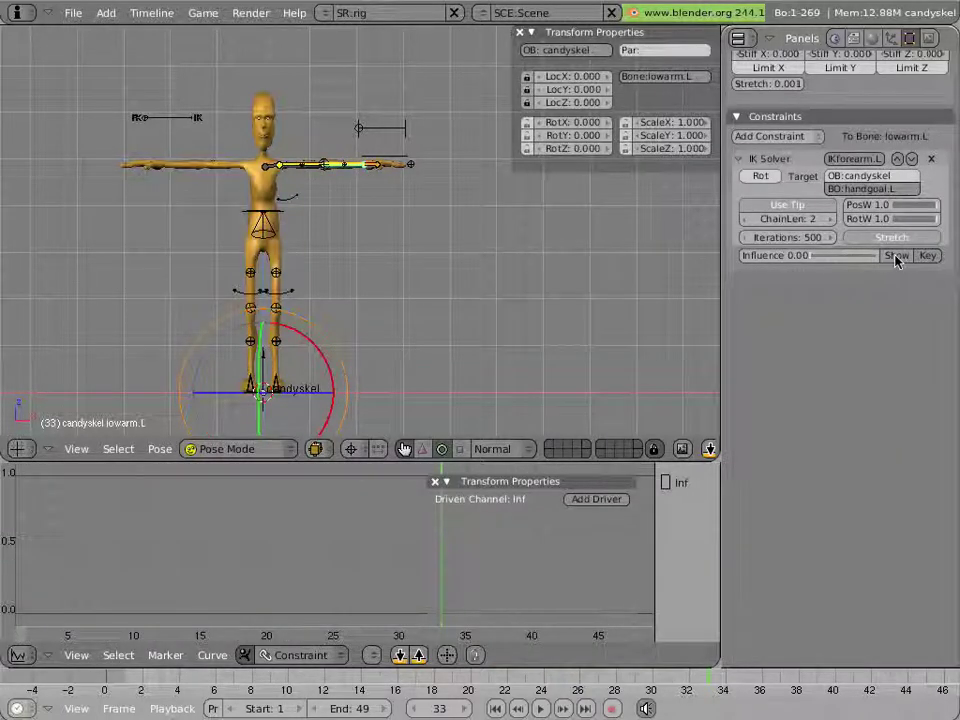
{"action": "mouse_move", "coordinate": [896, 256]}
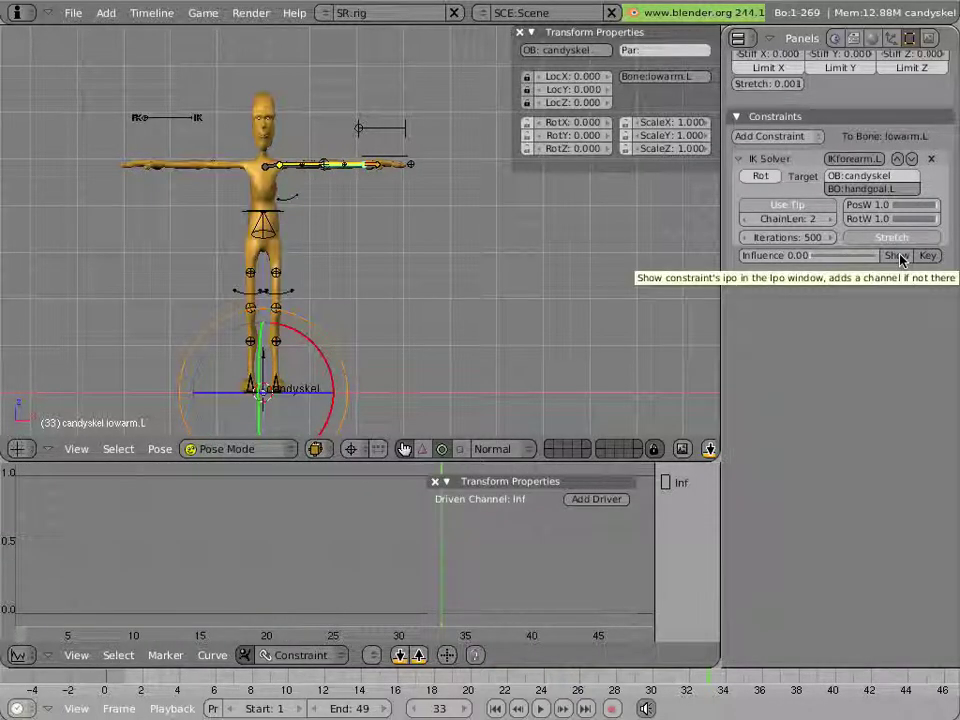
Step: Show lowarm.L's IK Solver influence in the IPO window and pick its constraint curve block
{"action": "left_click", "coordinate": [892, 256]}
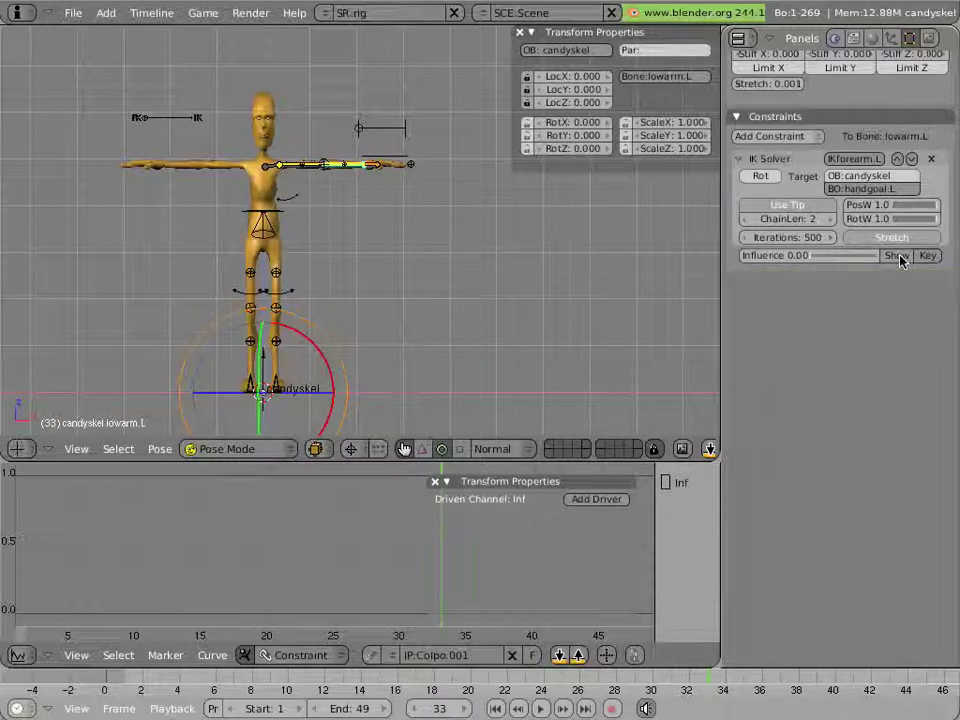
{"action": "left_click", "coordinate": [372, 656]}
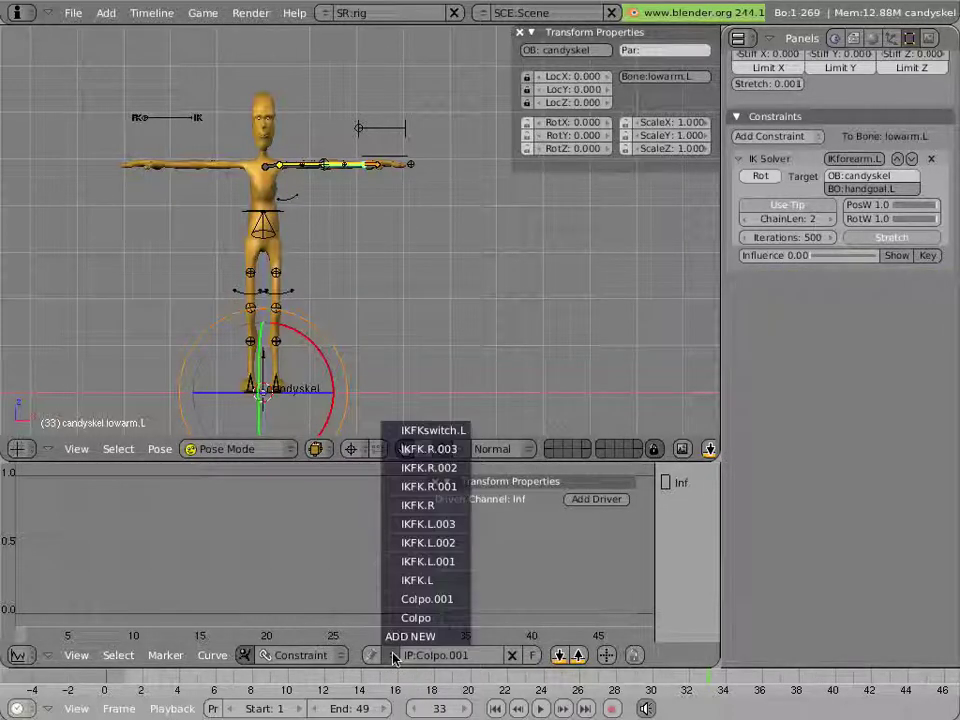
{"action": "left_click", "coordinate": [434, 430]}
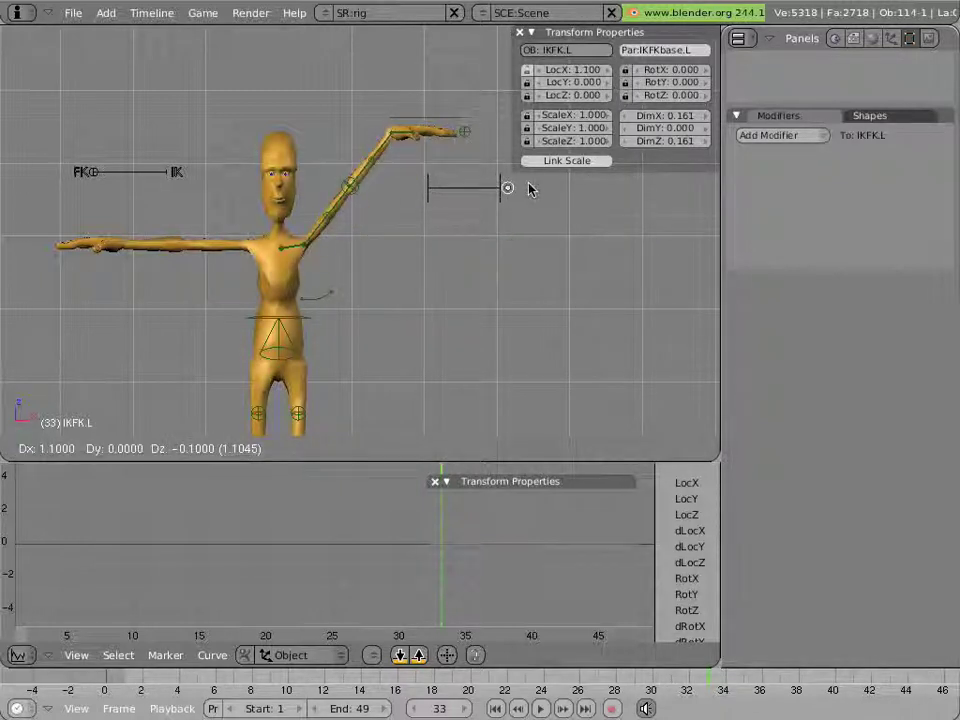
Step: Drag IKFK.L back and forth along X, blending the left arm between straight and raised
{"action": "left_click_drag", "start_coordinate": [508, 188], "coordinate": [472, 188]}
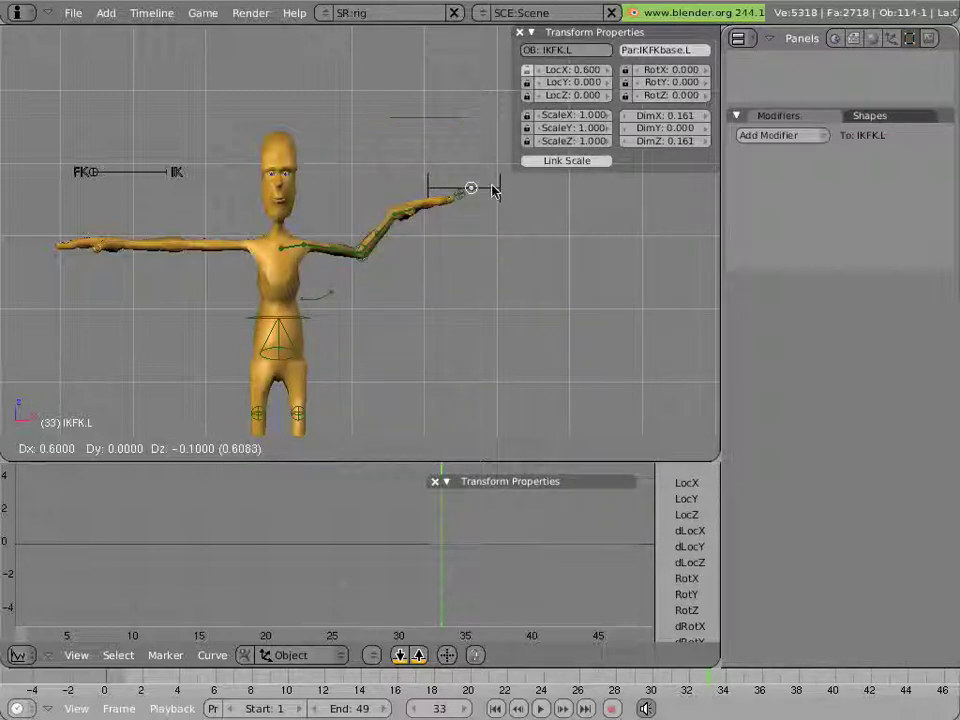
{"action": "left_click_drag", "start_coordinate": [472, 188], "coordinate": [442, 188]}
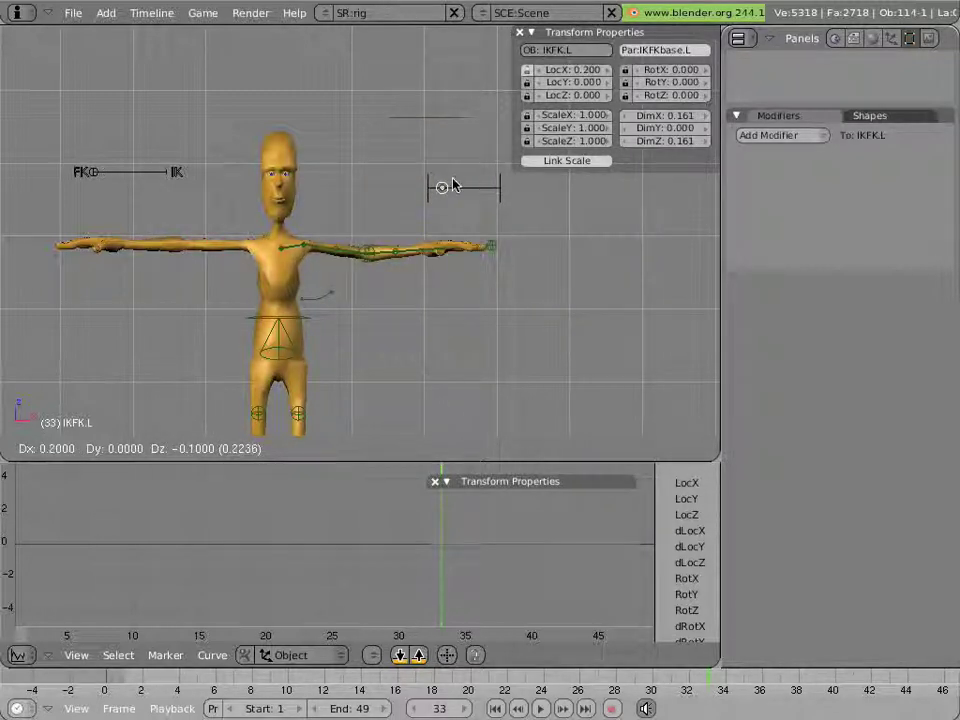
{"action": "left_click_drag", "start_coordinate": [442, 188], "coordinate": [478, 188]}
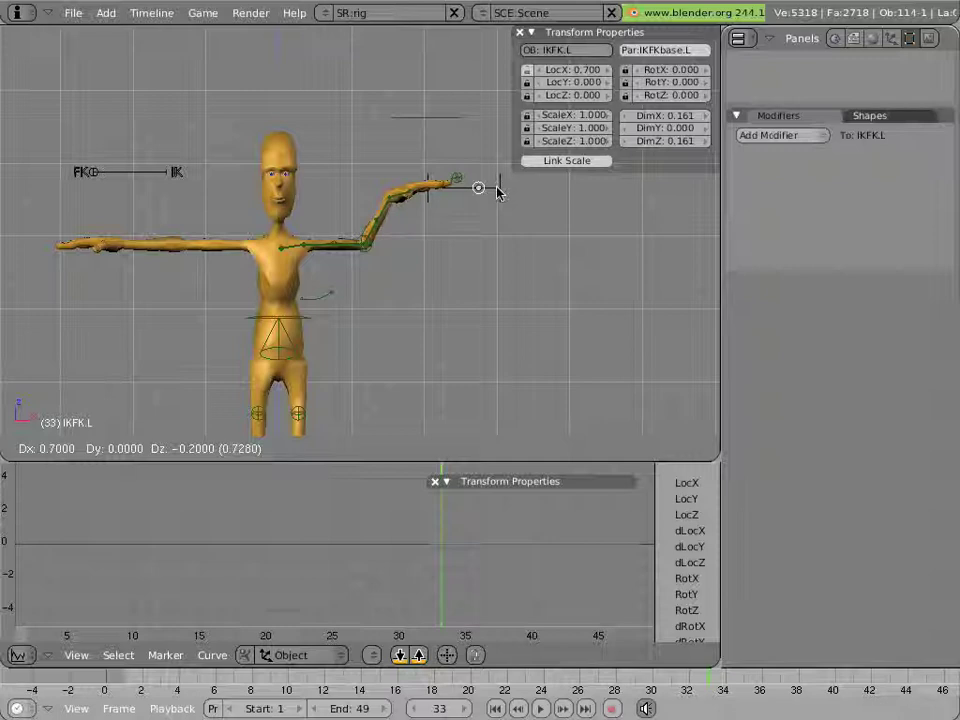
{"action": "left_click_drag", "start_coordinate": [478, 188], "coordinate": [508, 188]}
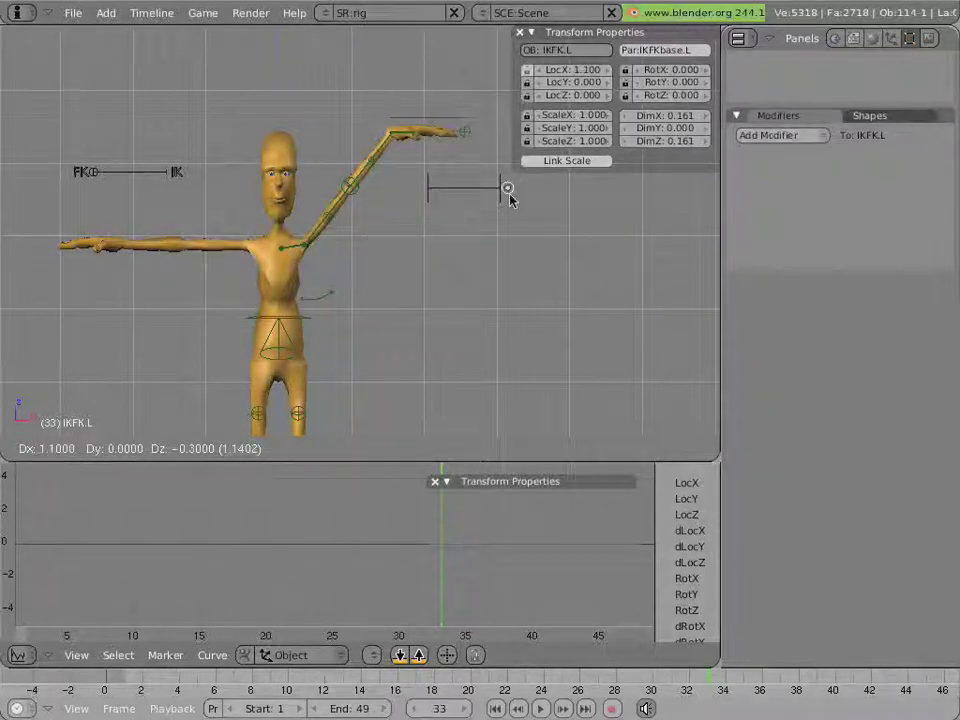